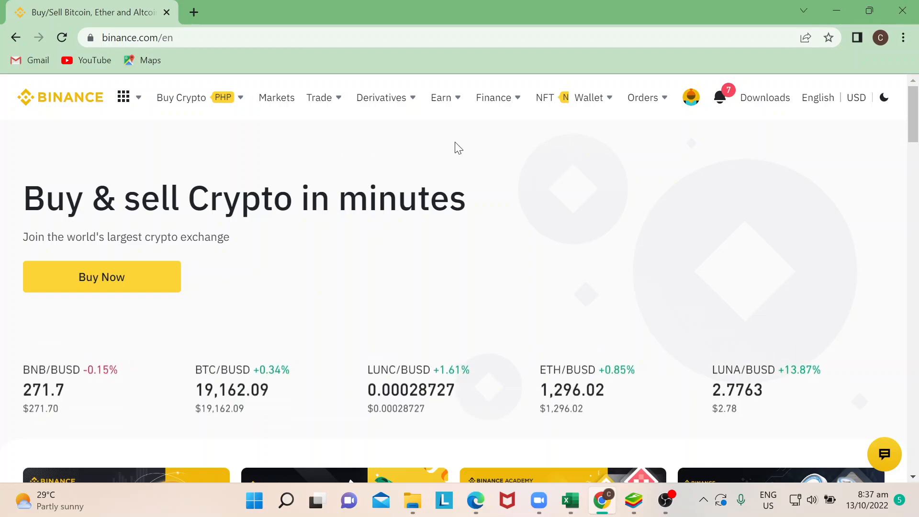
# - Open the Funding wallet from Binance's Wallet menu to see BNB, BUSD and ETH holdings
pyautogui.click(590, 98)
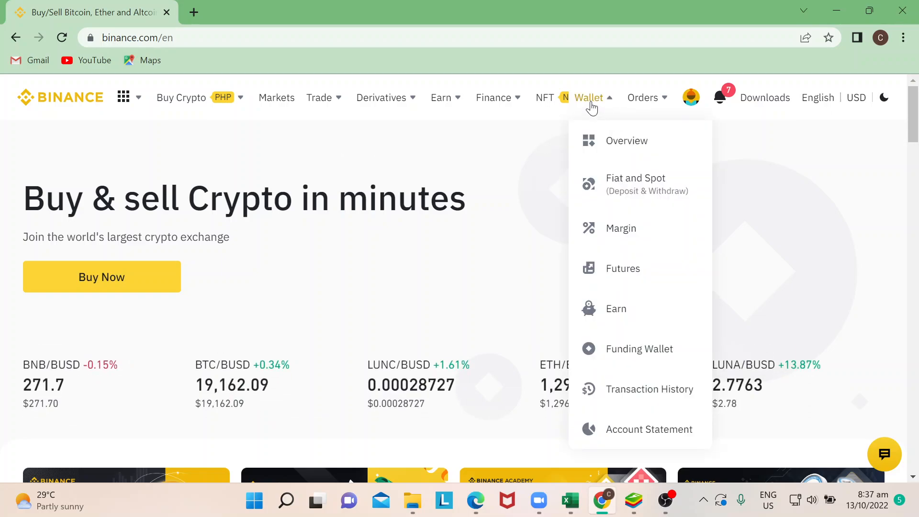
pyautogui.moveTo(621, 227)
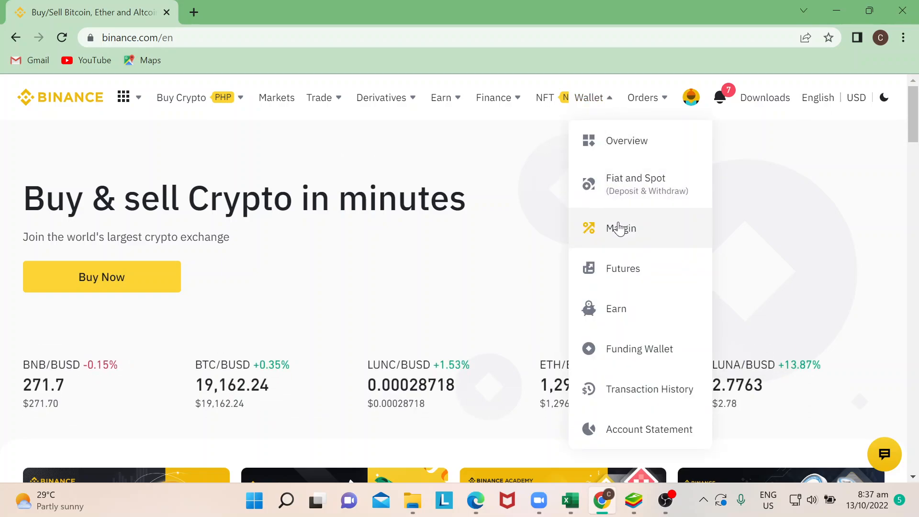
pyautogui.moveTo(640, 348)
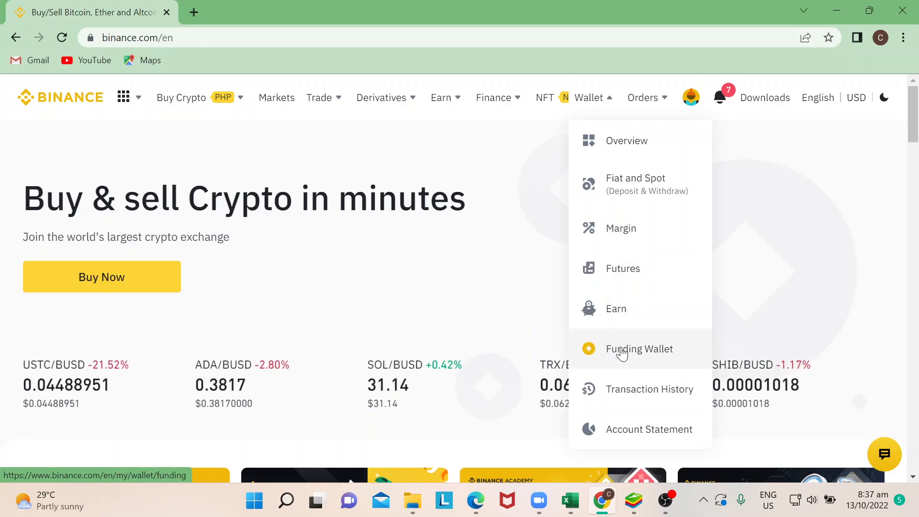
pyautogui.moveTo(647, 184)
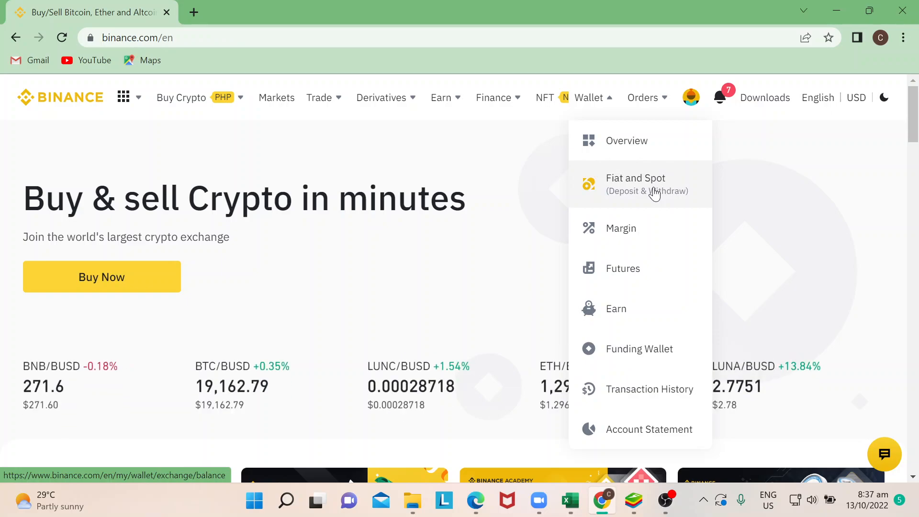
pyautogui.click(638, 348)
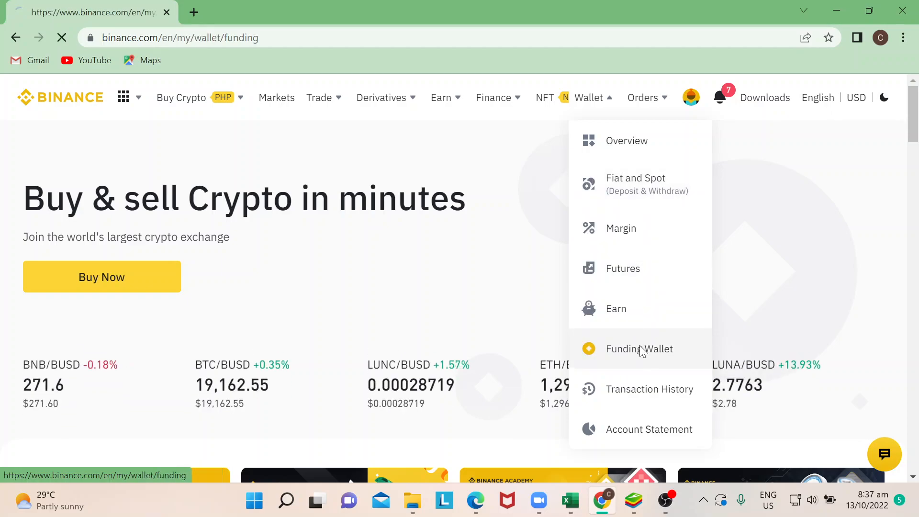
pyautogui.click(639, 349)
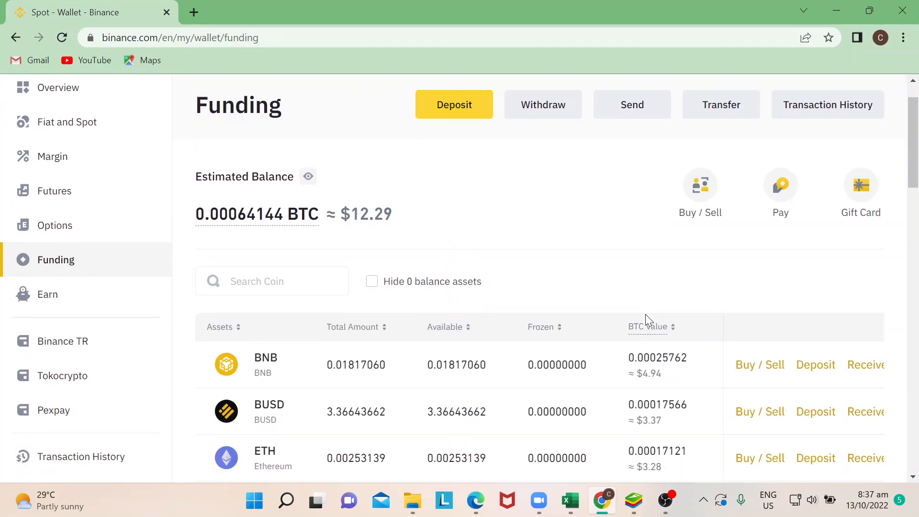
pyautogui.moveTo(374, 390)
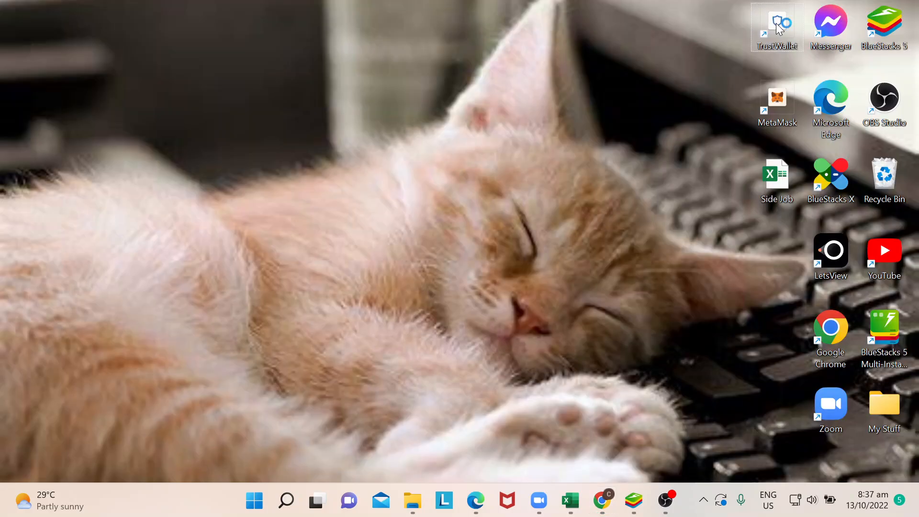
# - Launch Trust Wallet and open the BNB Smart Chain page showing the 0.00030033 BNB balance
pyautogui.doubleClick(777, 26)
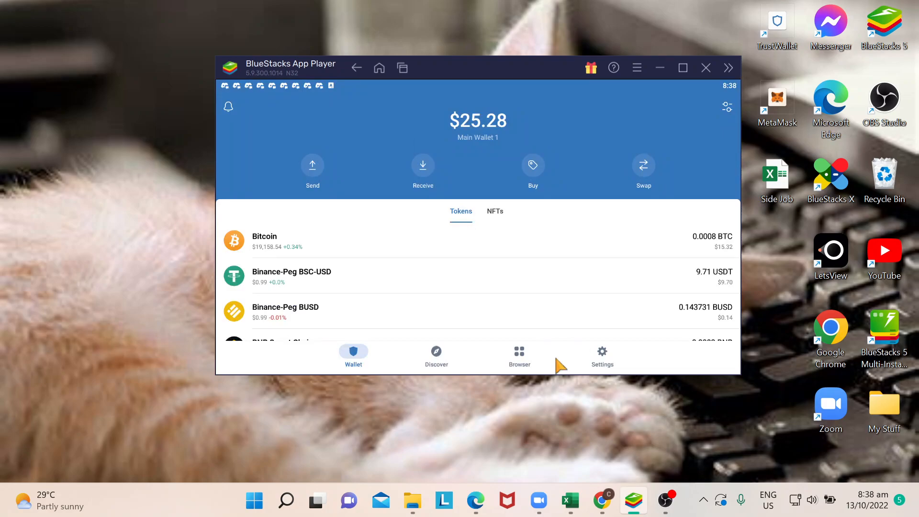
pyautogui.moveTo(523, 295)
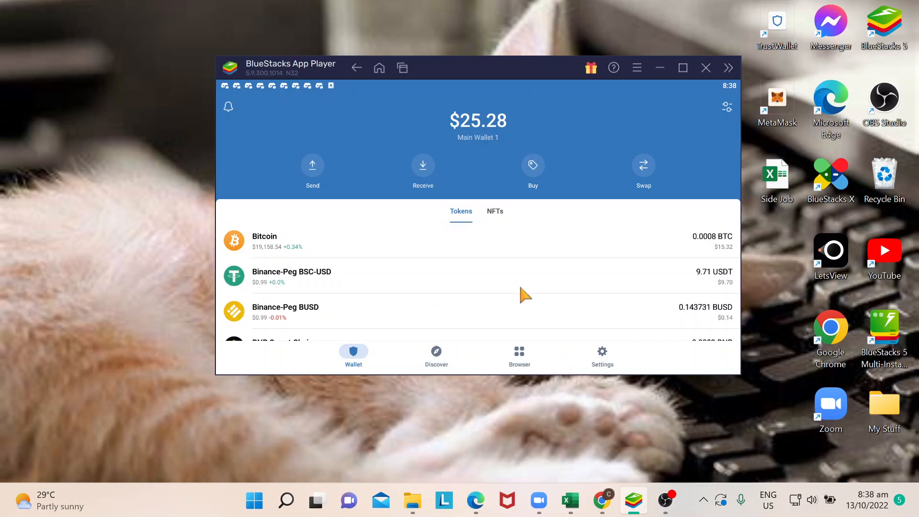
pyautogui.moveTo(592, 282)
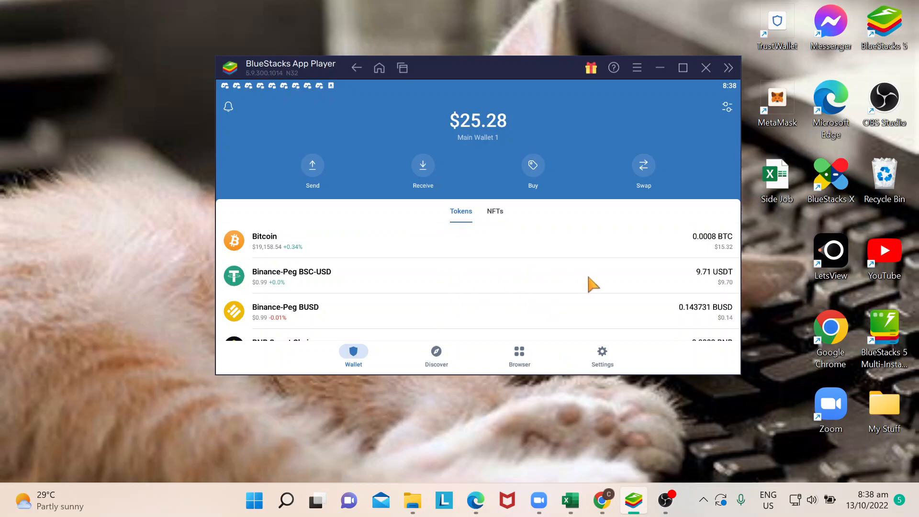
pyautogui.scroll(3)
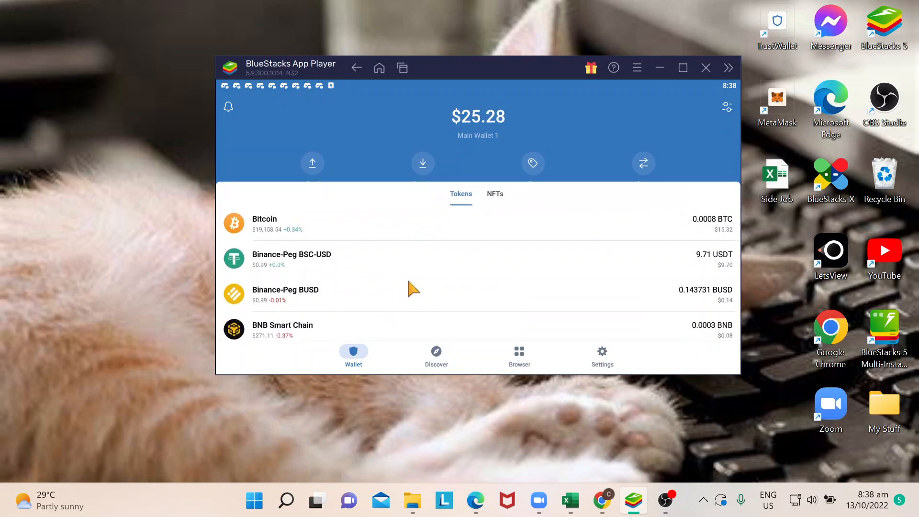
pyautogui.click(281, 329)
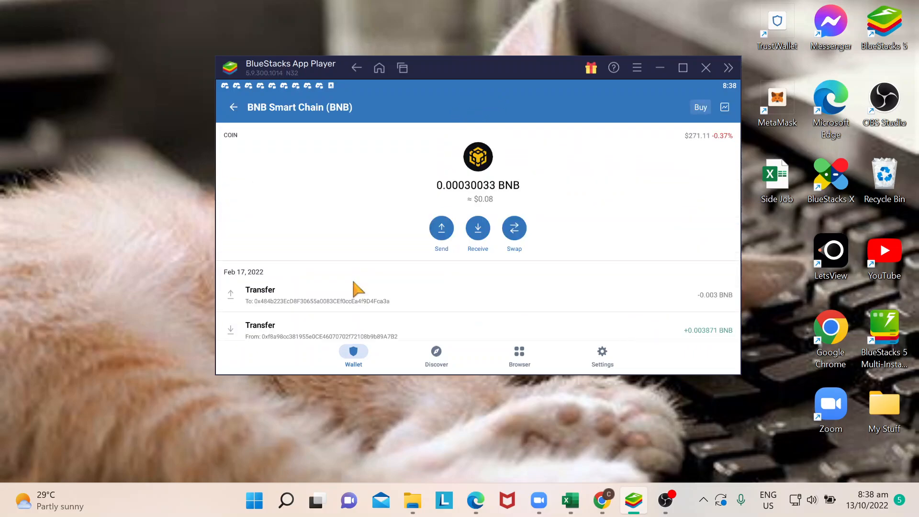
pyautogui.scroll(-3)
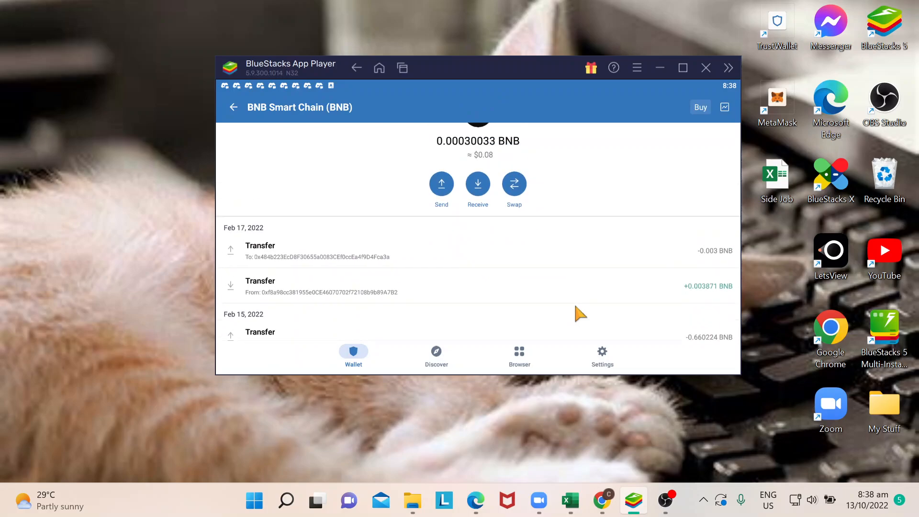
pyautogui.scroll(3)
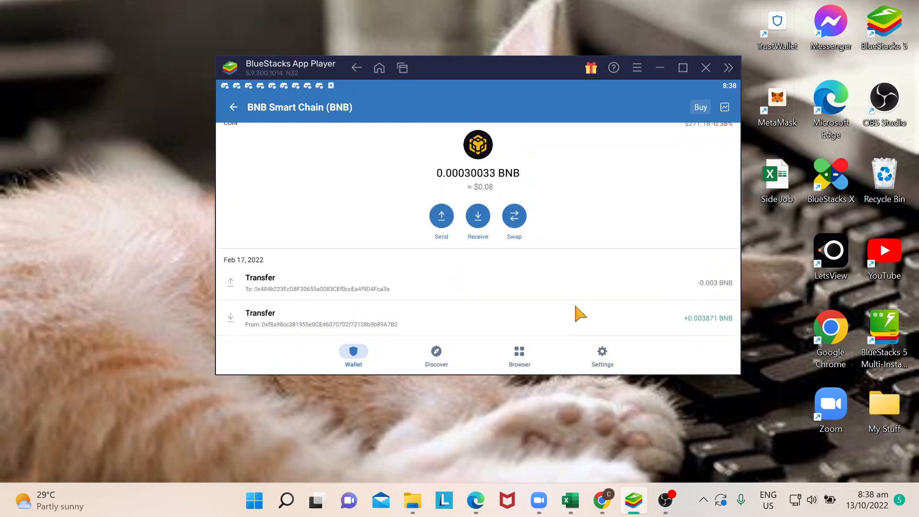
pyautogui.moveTo(542, 312)
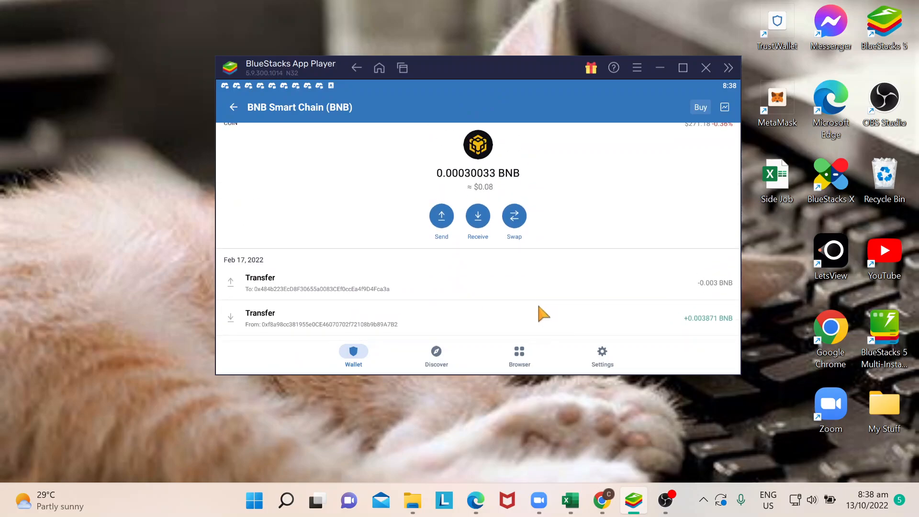
pyautogui.moveTo(477, 243)
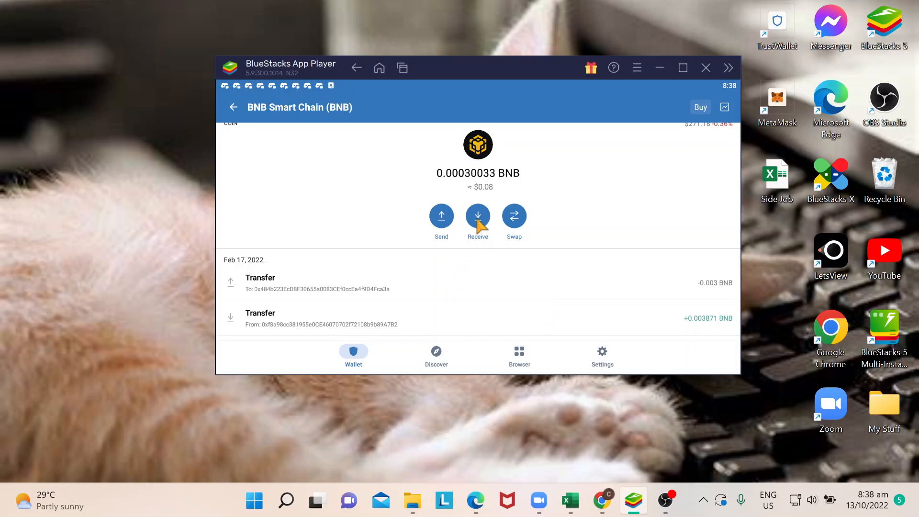
# - Show the BNB Receive screen with QR code and copy the wallet address
pyautogui.click(477, 216)
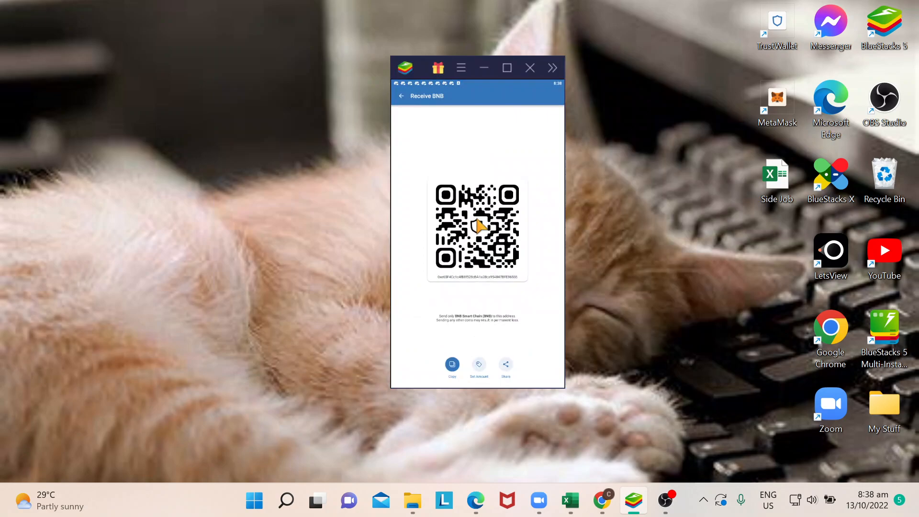
pyautogui.moveTo(525, 173)
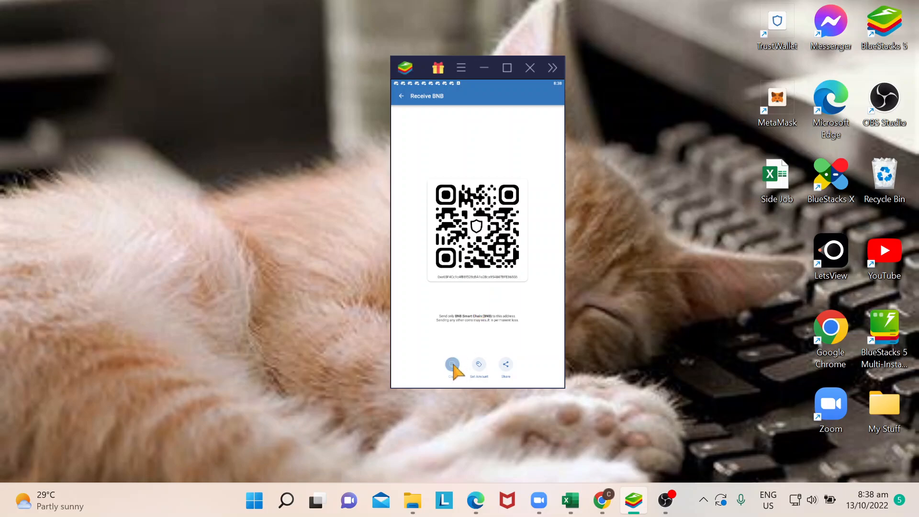
pyautogui.click(452, 363)
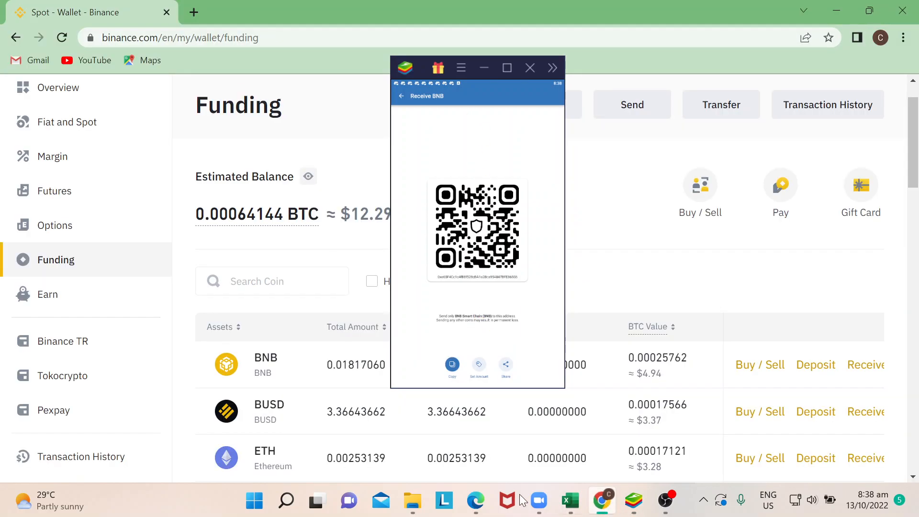
# - Back in Binance Funding, choose Withdraw from the BNB row's actions menu
pyautogui.click(529, 68)
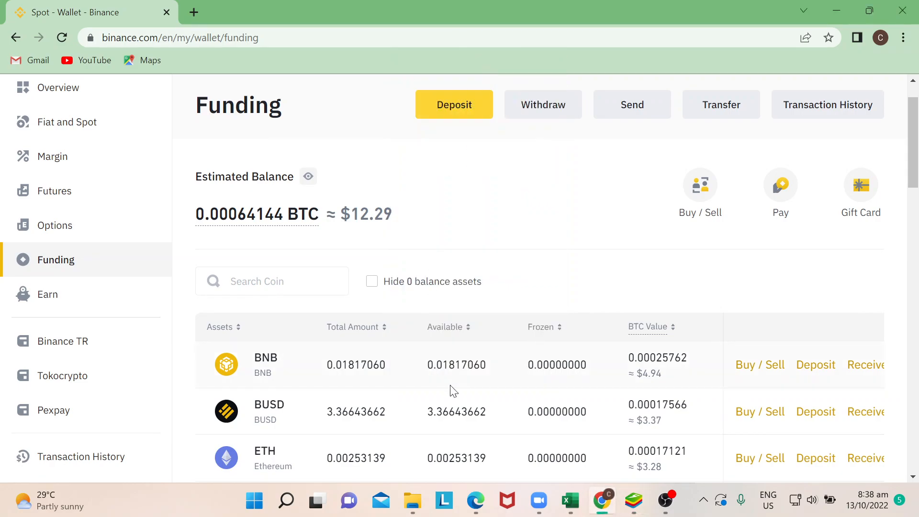
pyautogui.moveTo(392, 435)
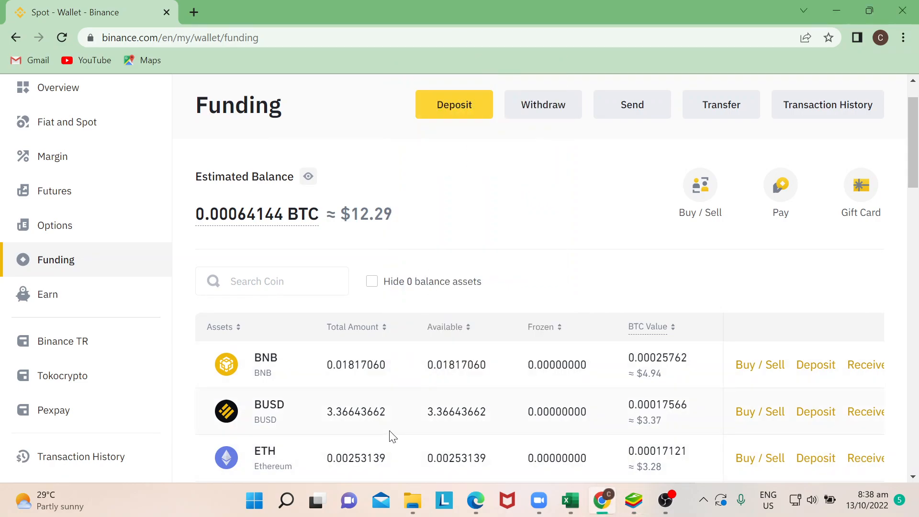
pyautogui.moveTo(276, 380)
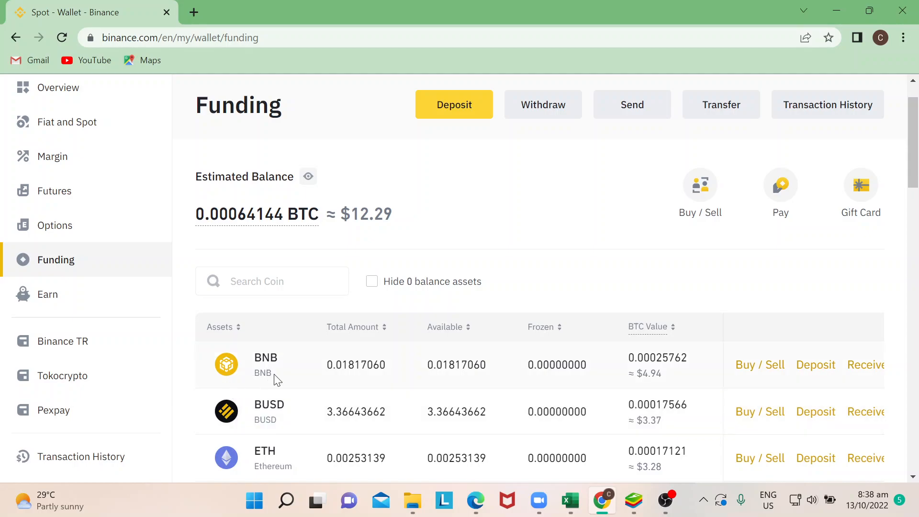
pyautogui.hscroll(3)
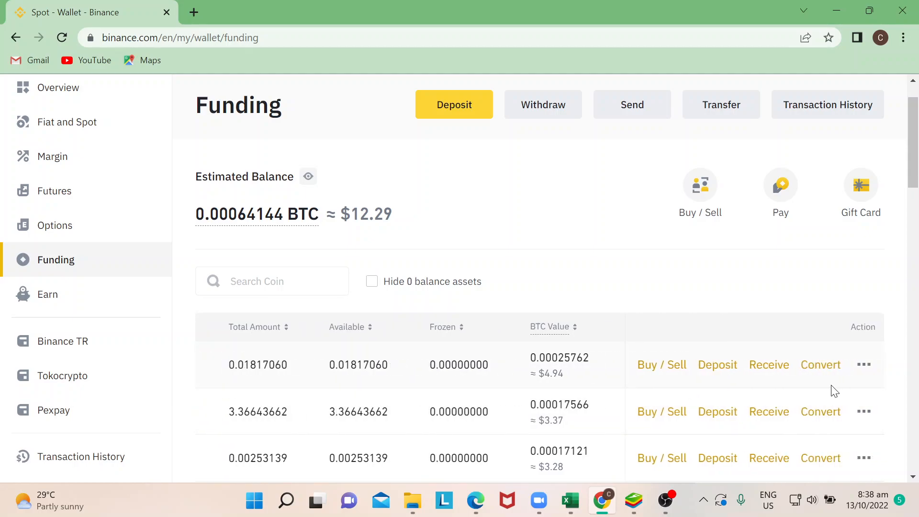
pyautogui.click(864, 363)
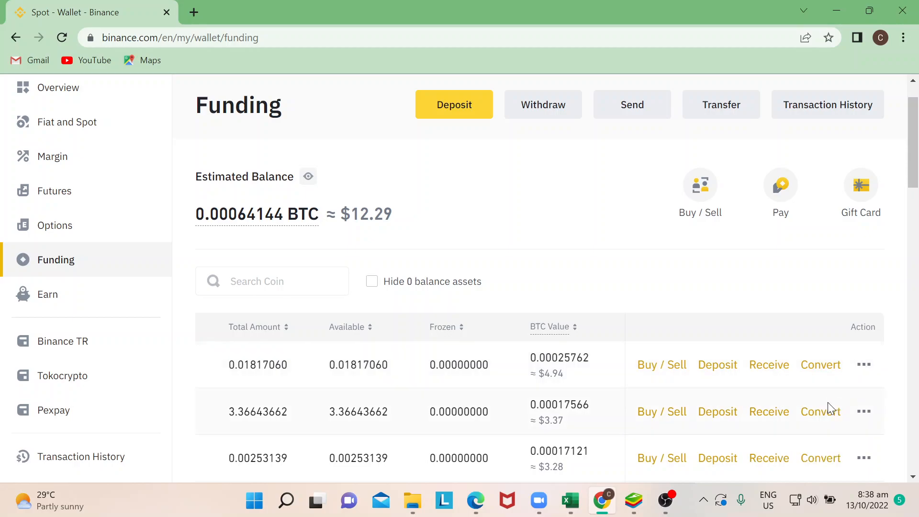
pyautogui.click(543, 104)
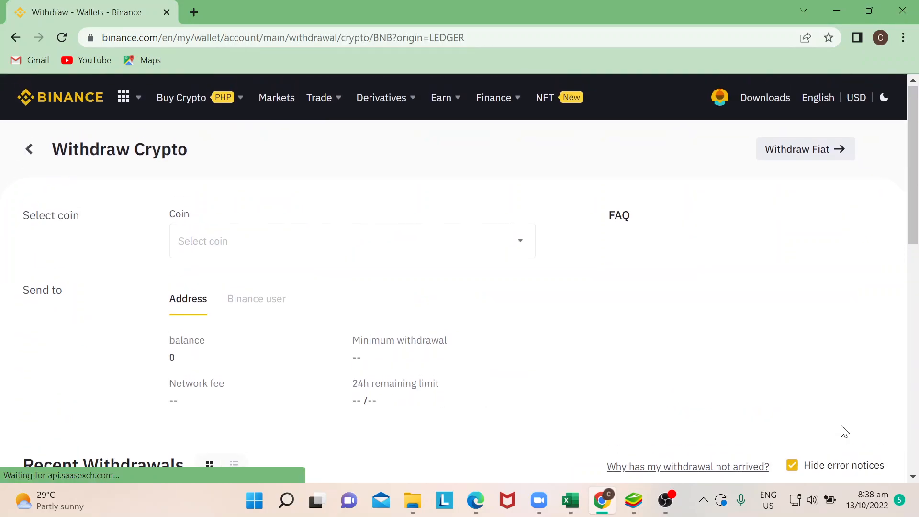
pyautogui.click(352, 241)
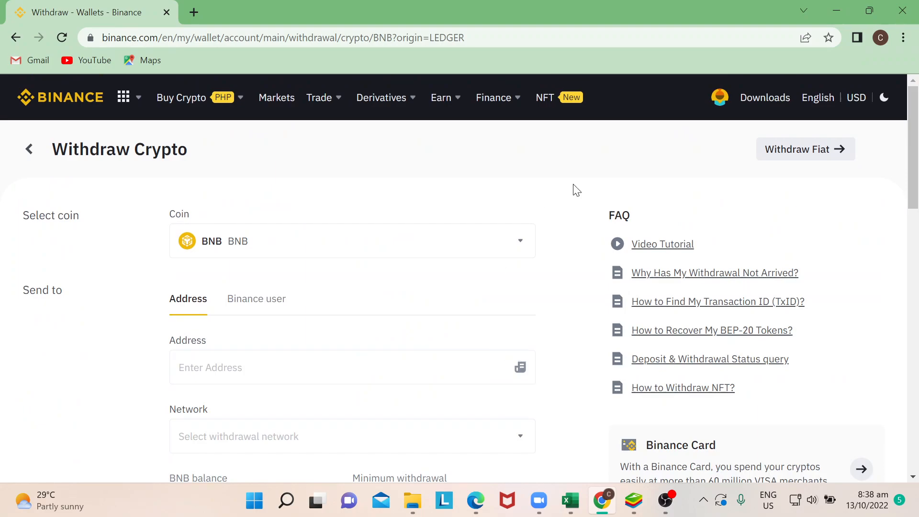
pyautogui.click(351, 368)
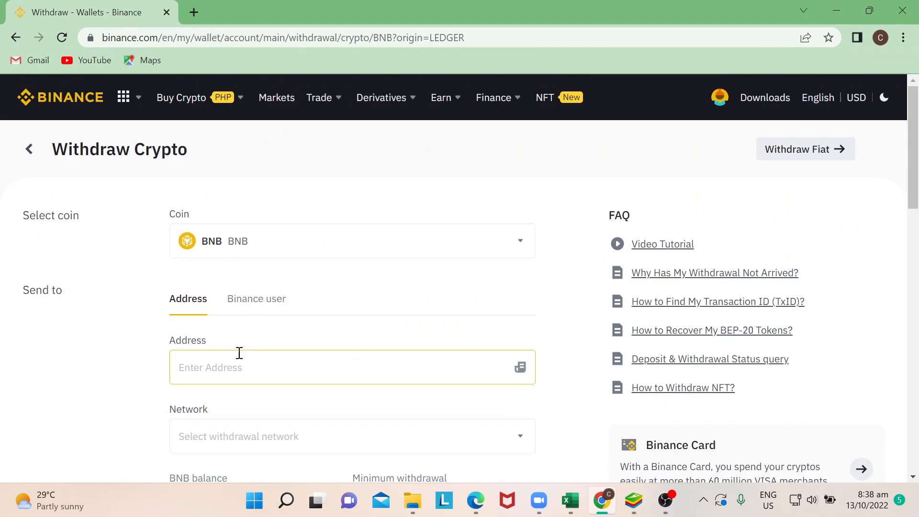
pyautogui.write('0xe65F4Cc1c4fB8f528cBA1a28ca954847FFE86B56')
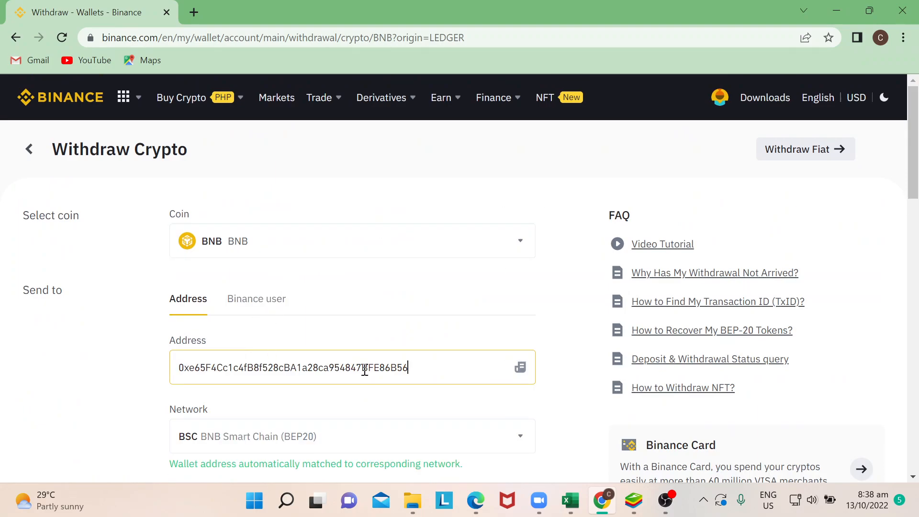
pyautogui.scroll(-3)
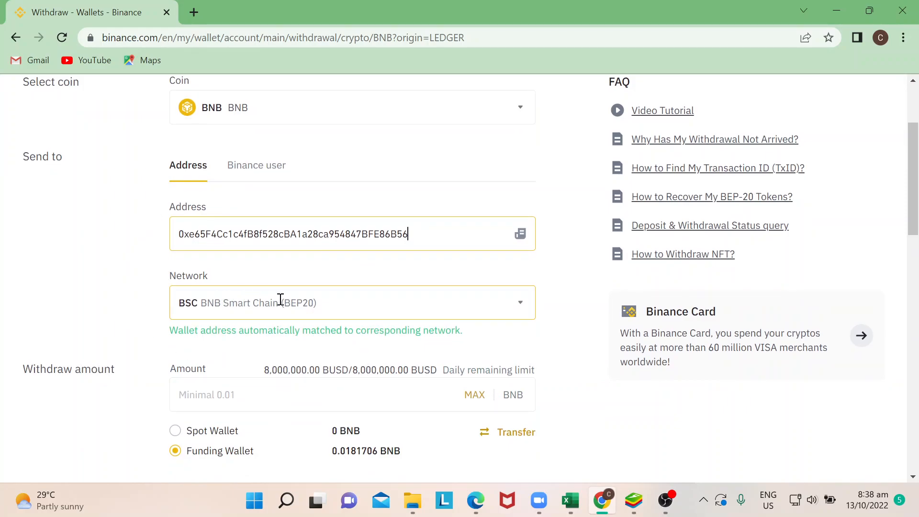
pyautogui.scroll(-3)
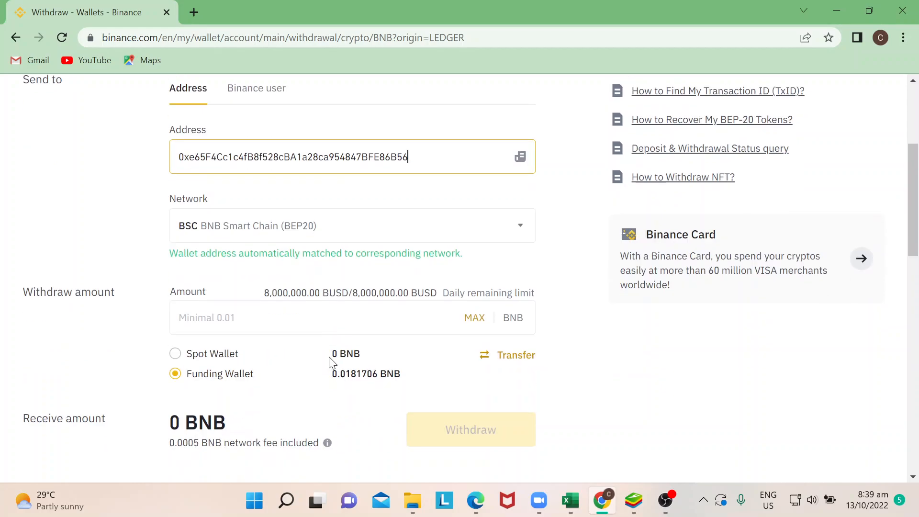
pyautogui.moveTo(511, 371)
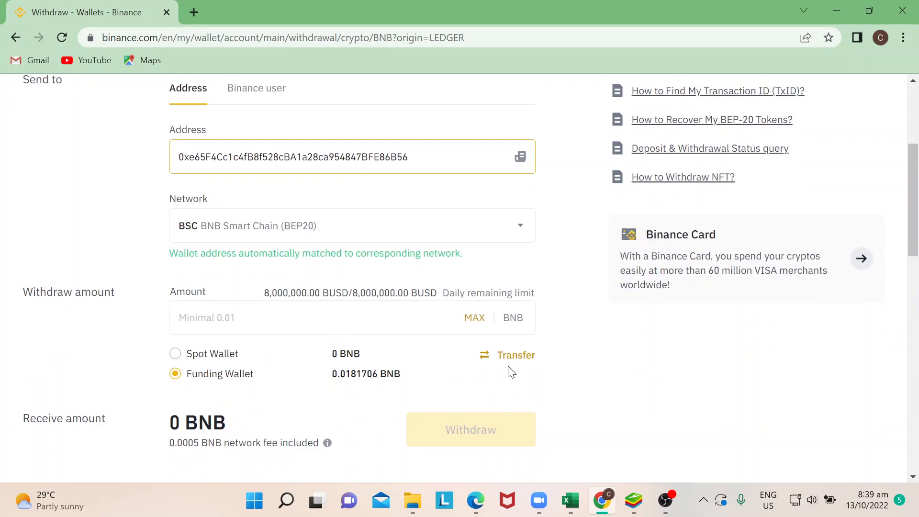
pyautogui.click(474, 318)
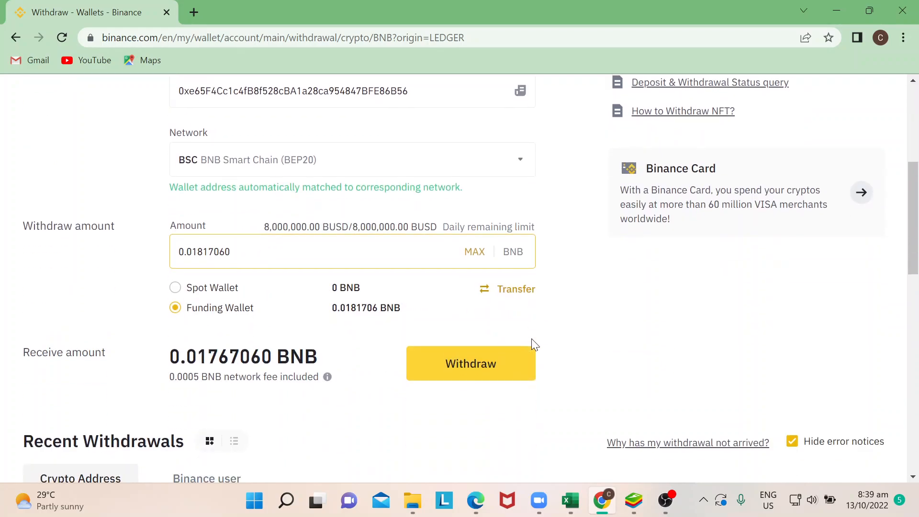
pyautogui.moveTo(527, 362)
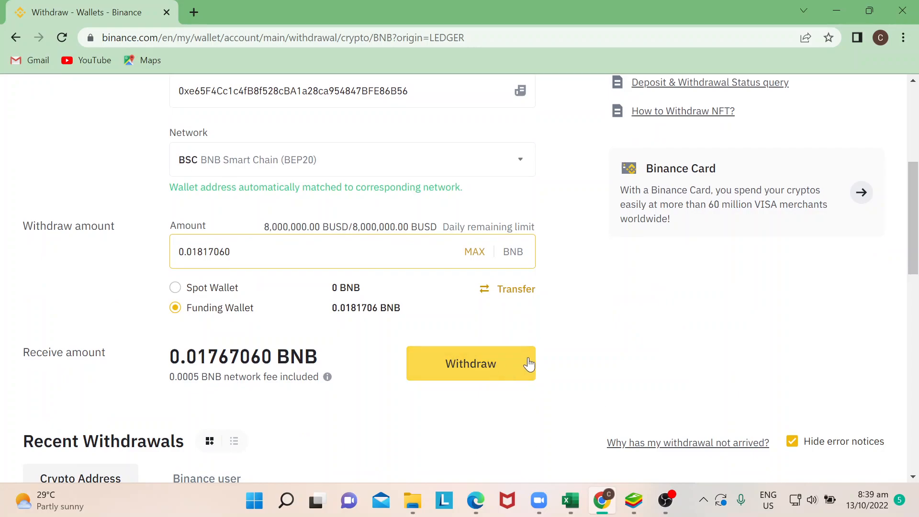
pyautogui.moveTo(582, 359)
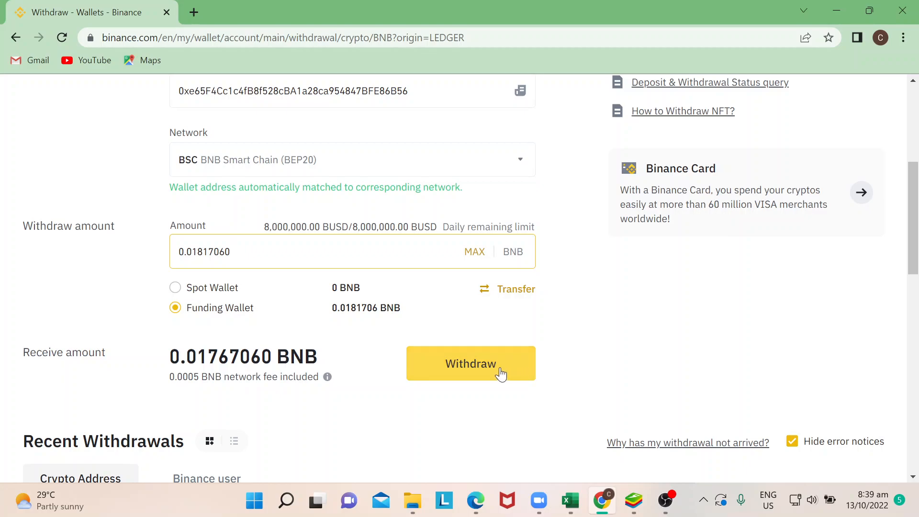
pyautogui.moveTo(608, 363)
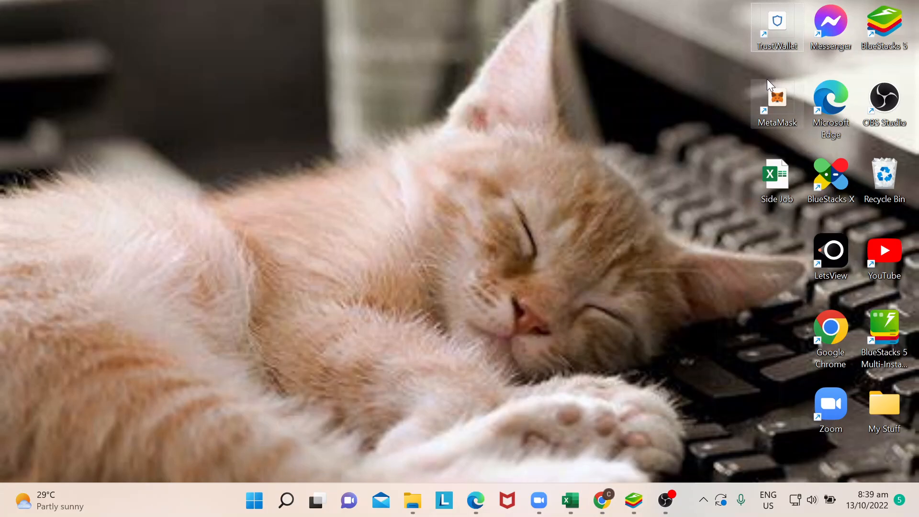
# - Restore Trust Wallet, leave Receive BNB, and scroll the BNB Smart Chain transfer history
pyautogui.click(632, 501)
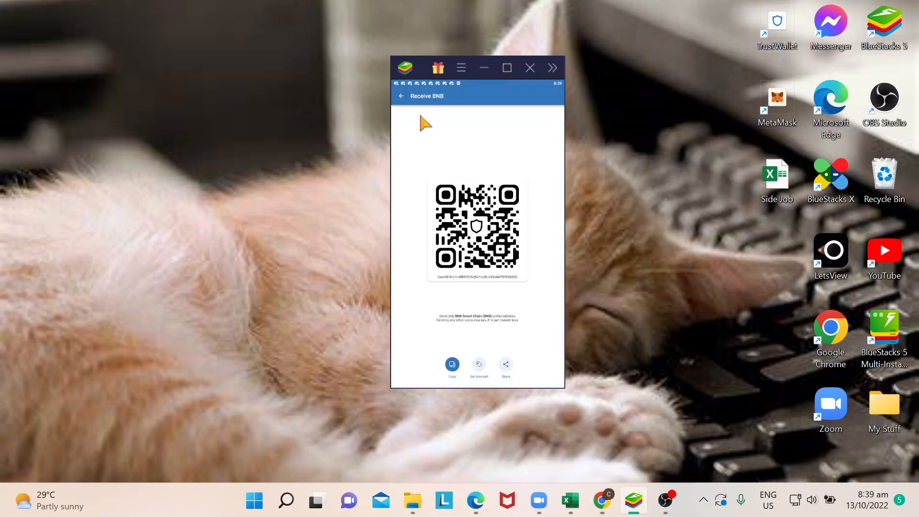
pyautogui.click(402, 96)
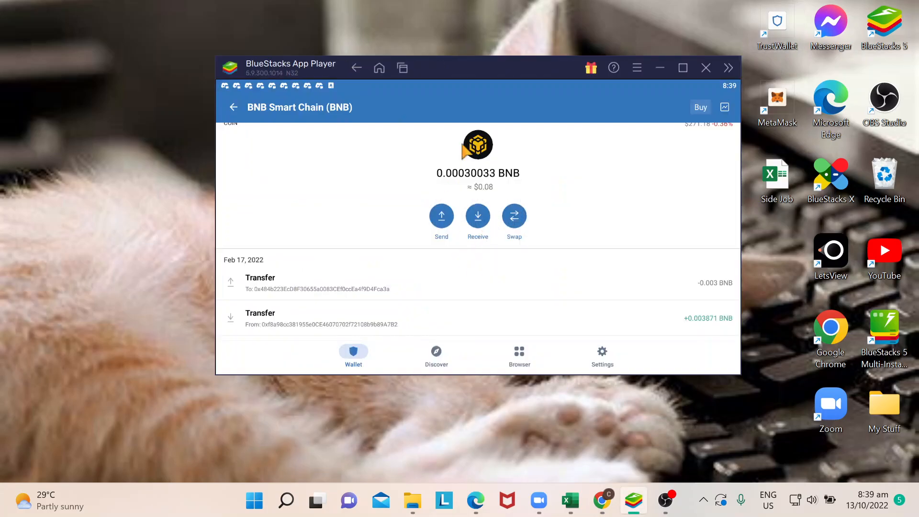
pyautogui.scroll(-3)
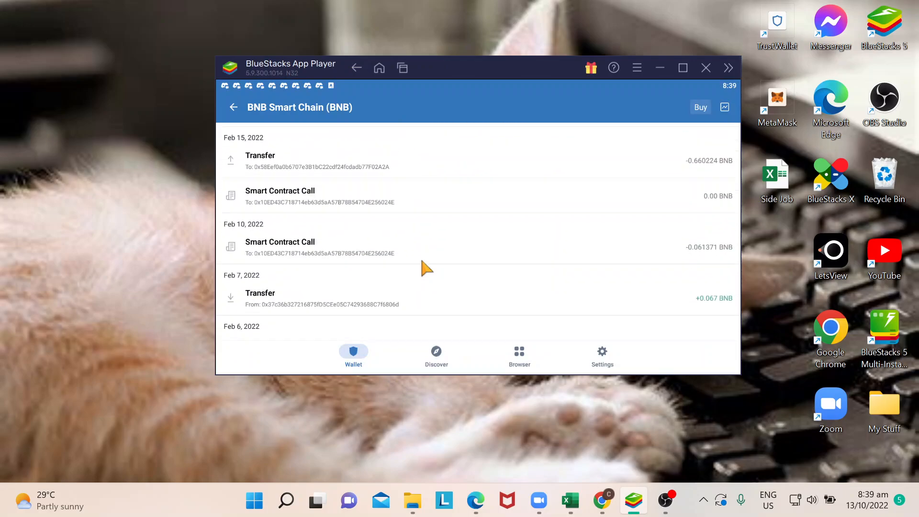
pyautogui.scroll(-3)
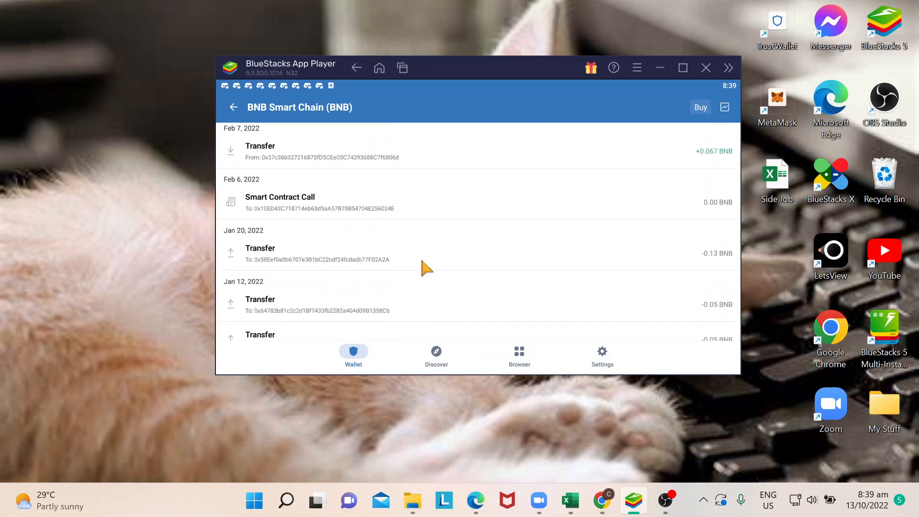
pyautogui.scroll(3)
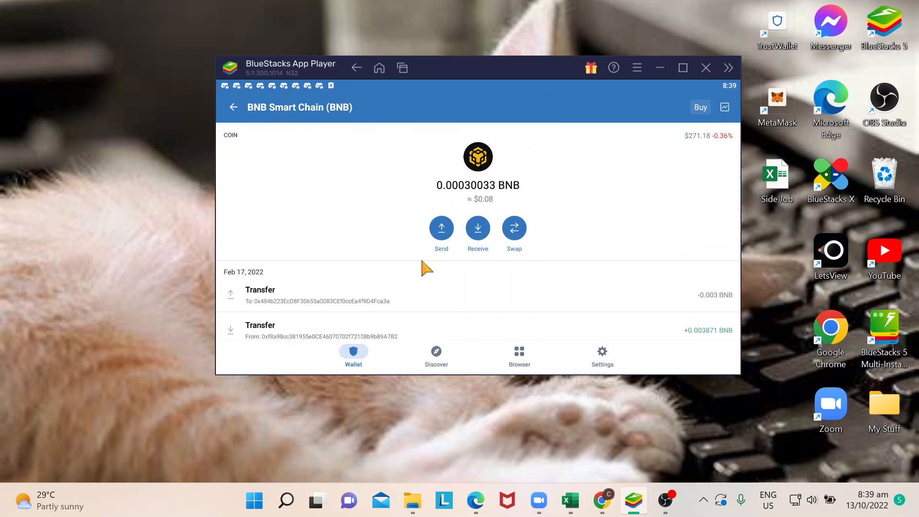